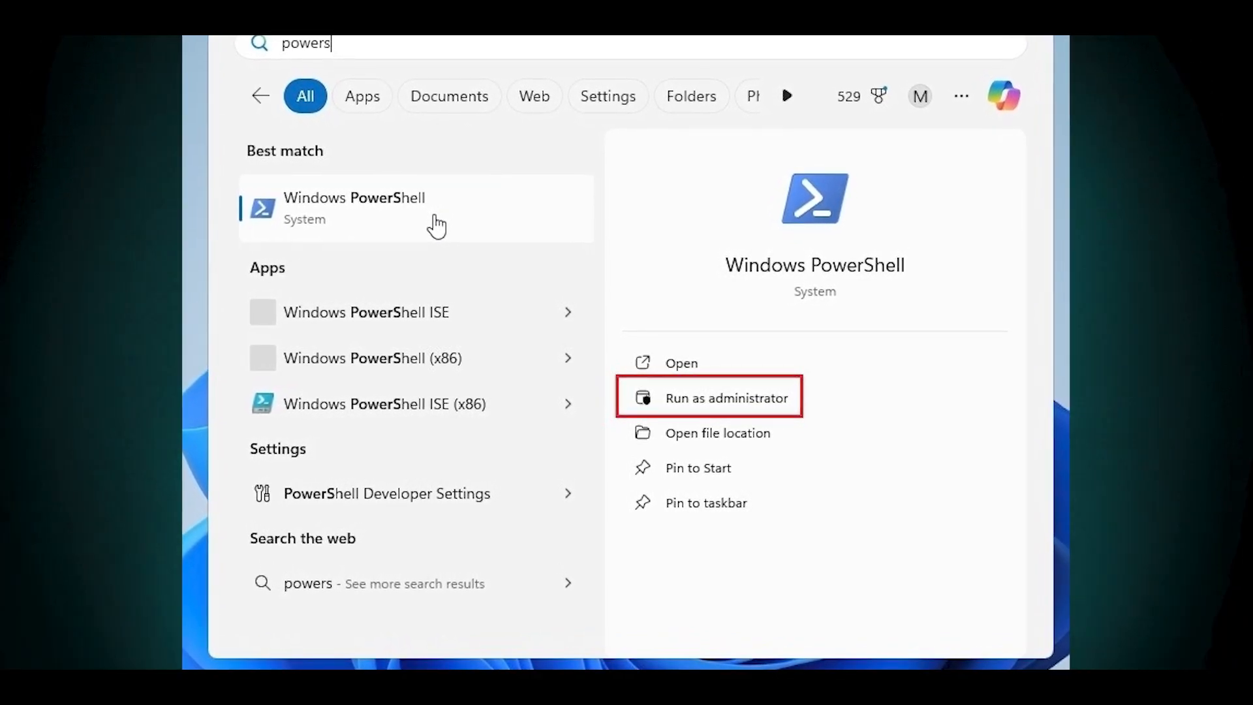
- Search 'powershell' and select Windows PowerShell under Best match to run as administrator
left_click(709, 398)
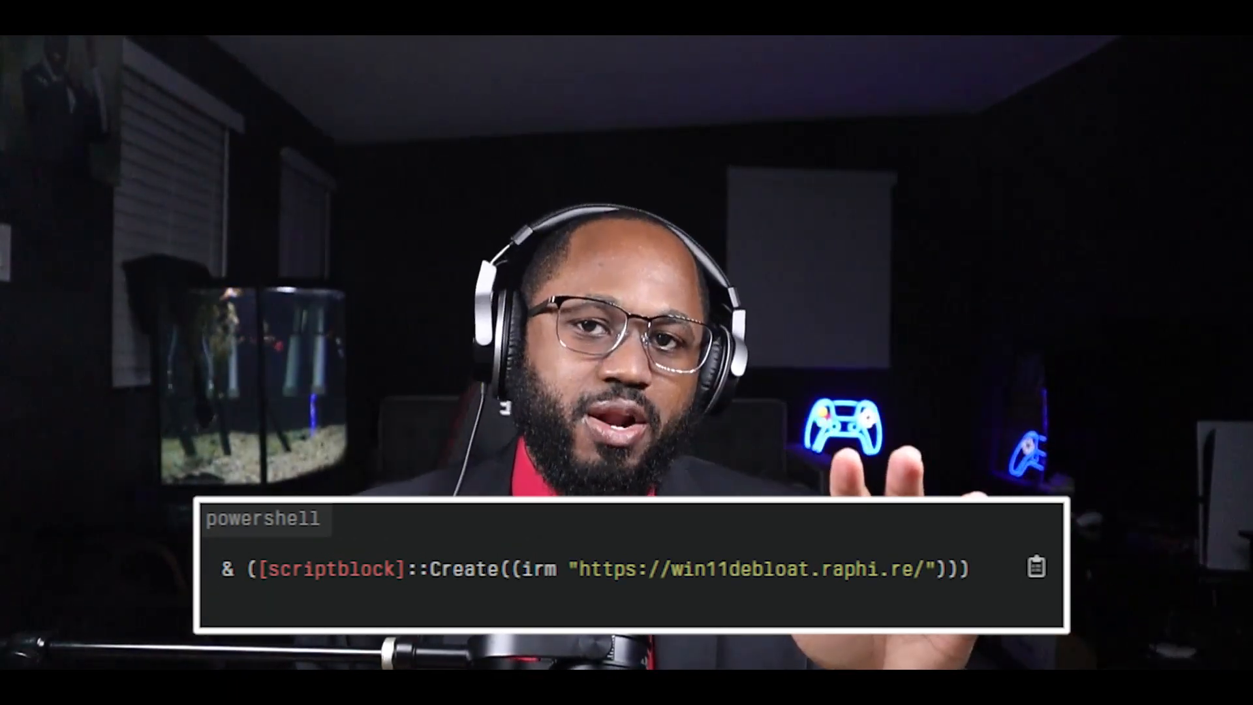